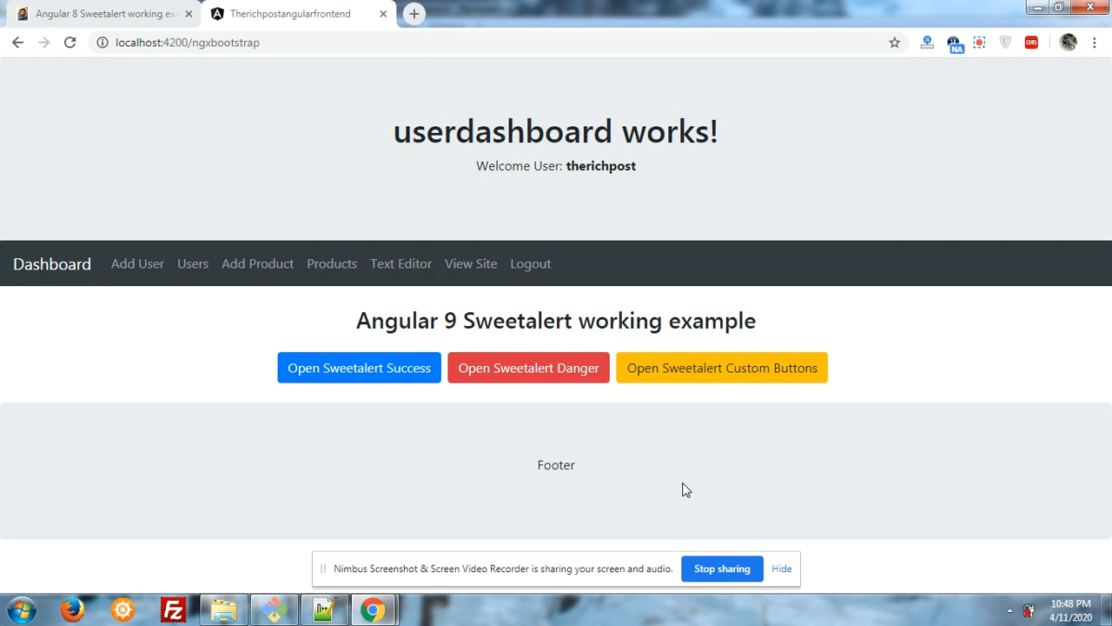
Dismiss the Hello! success popup, then read the Angular 8 Sweetalert post's install steps.
click(358, 367)
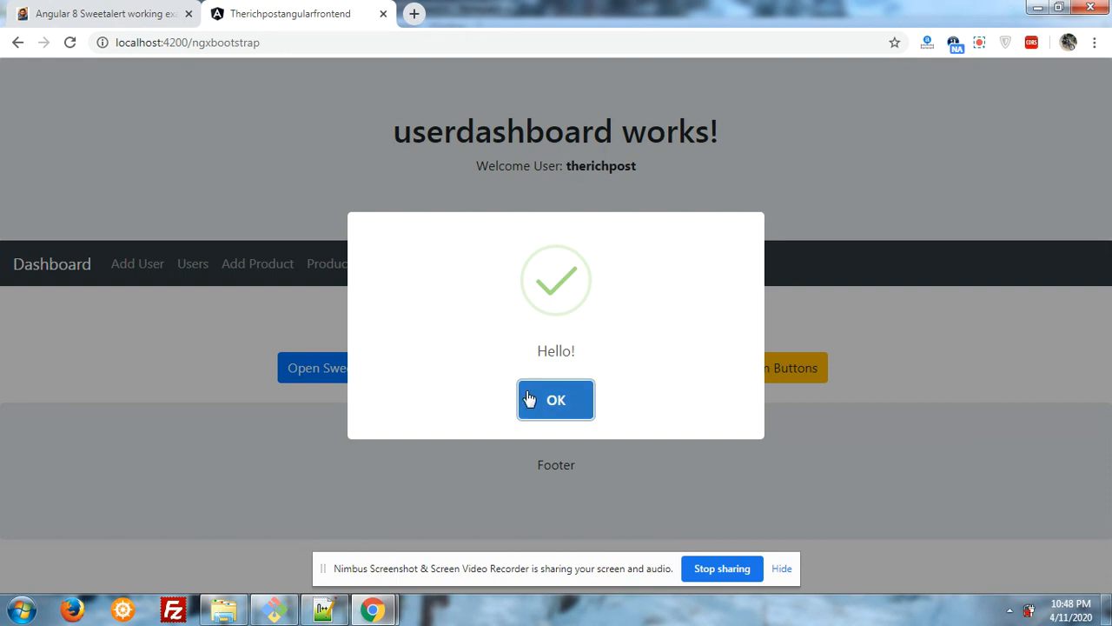
click(555, 399)
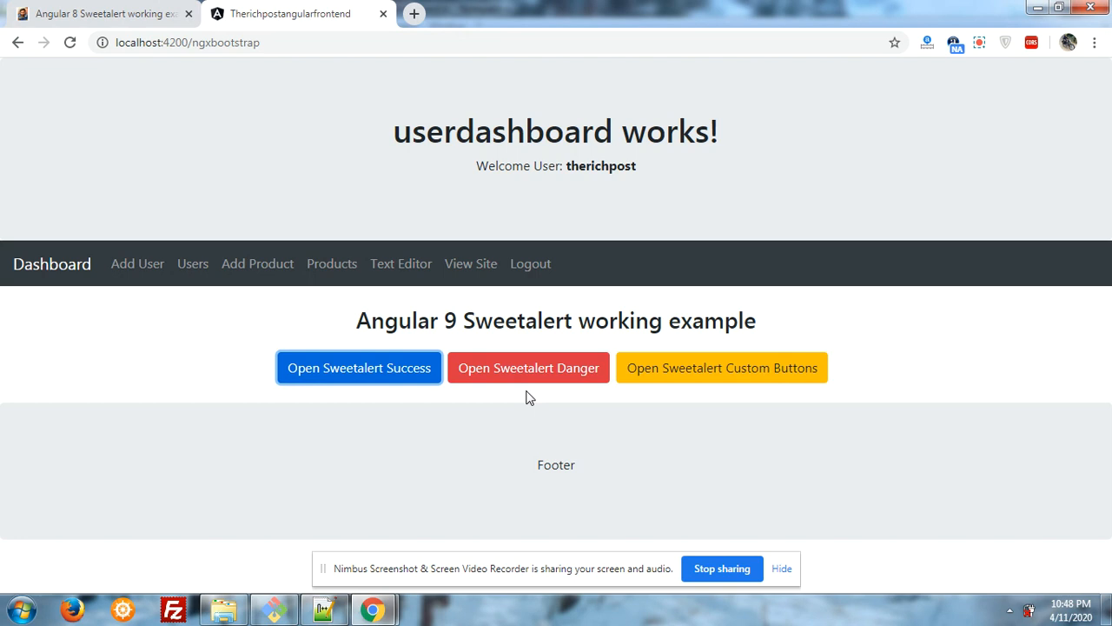
click(105, 13)
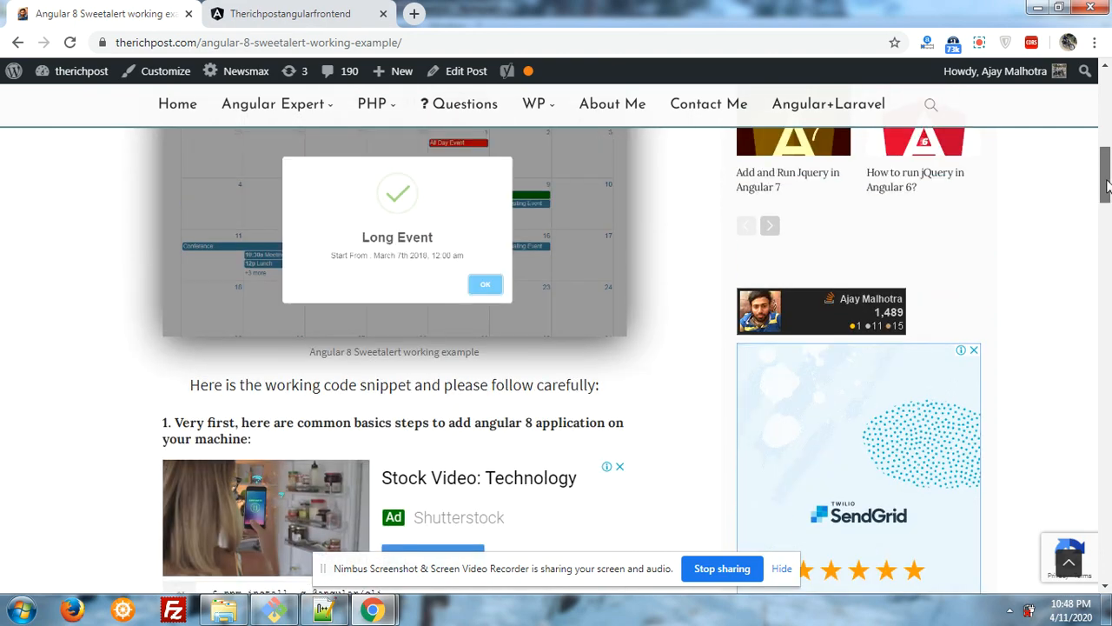
scroll(up, 3)
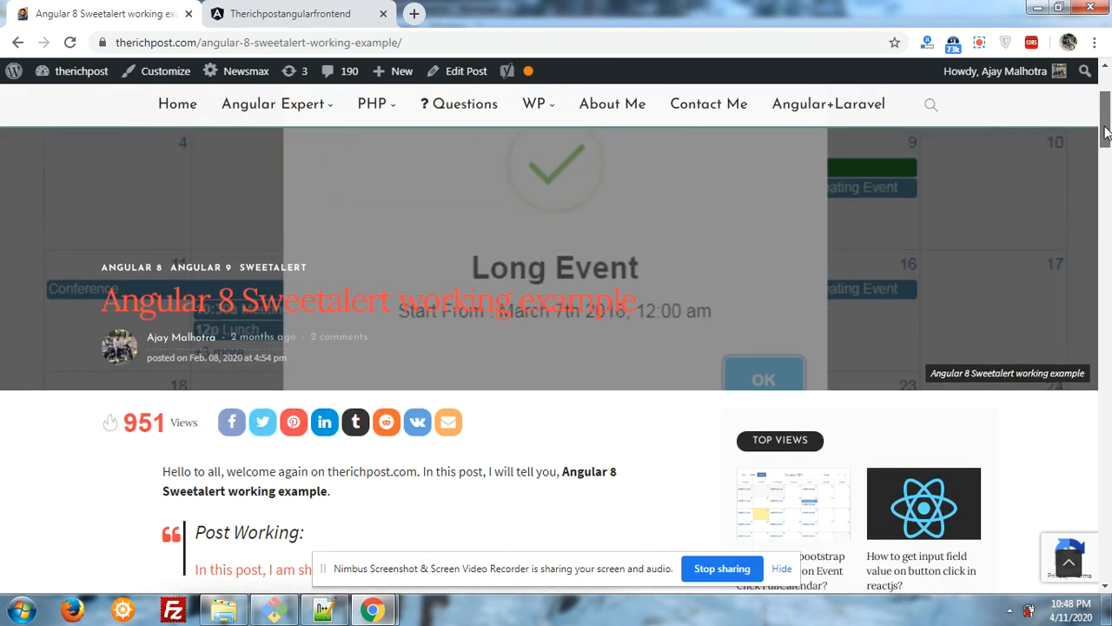
scroll(down, 3)
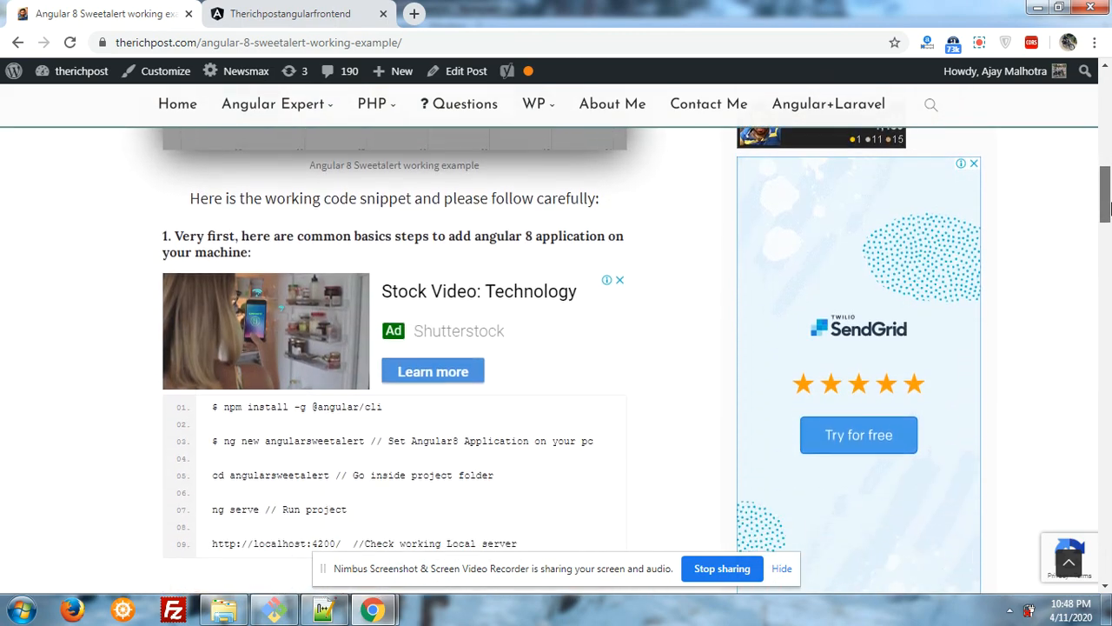
scroll(down, 3)
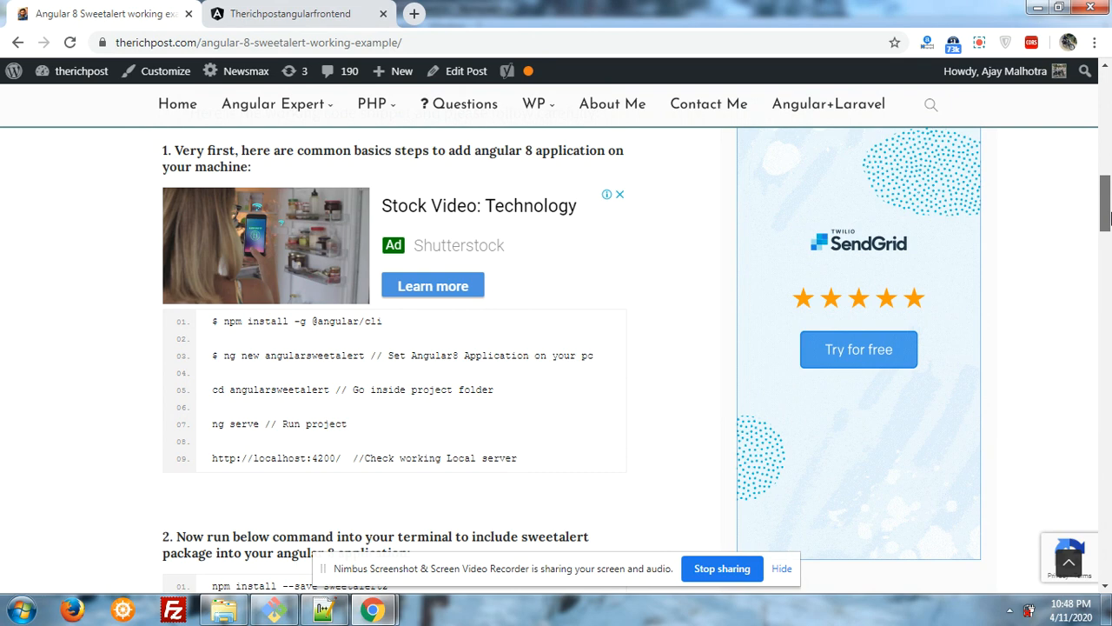
scroll(down, 3)
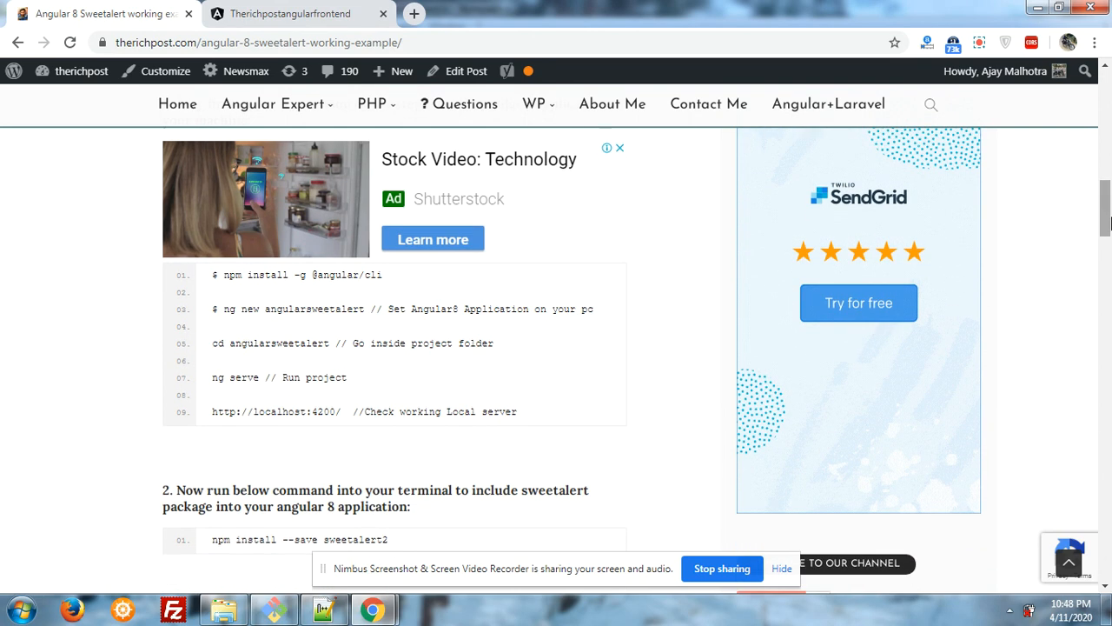
mouse_move(1062, 223)
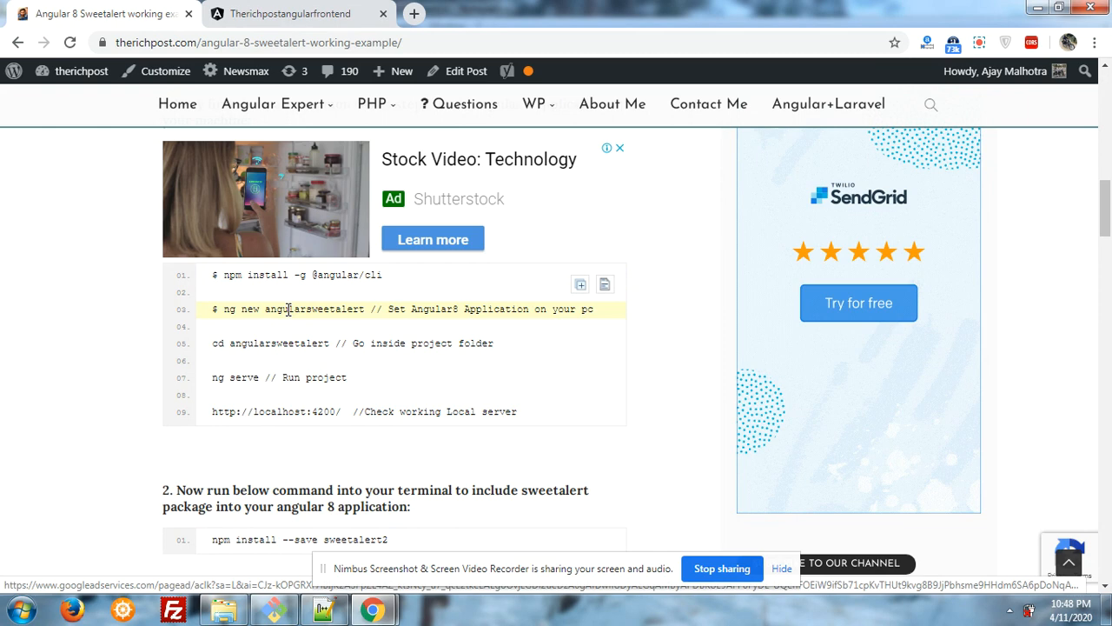
click(252, 342)
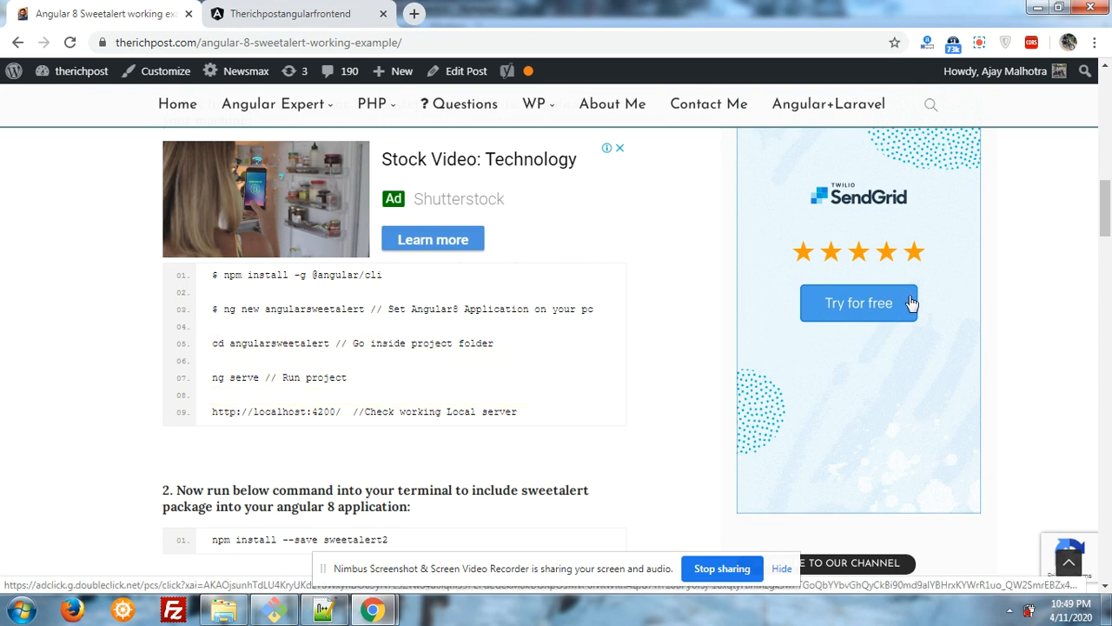
scroll(down, 3)
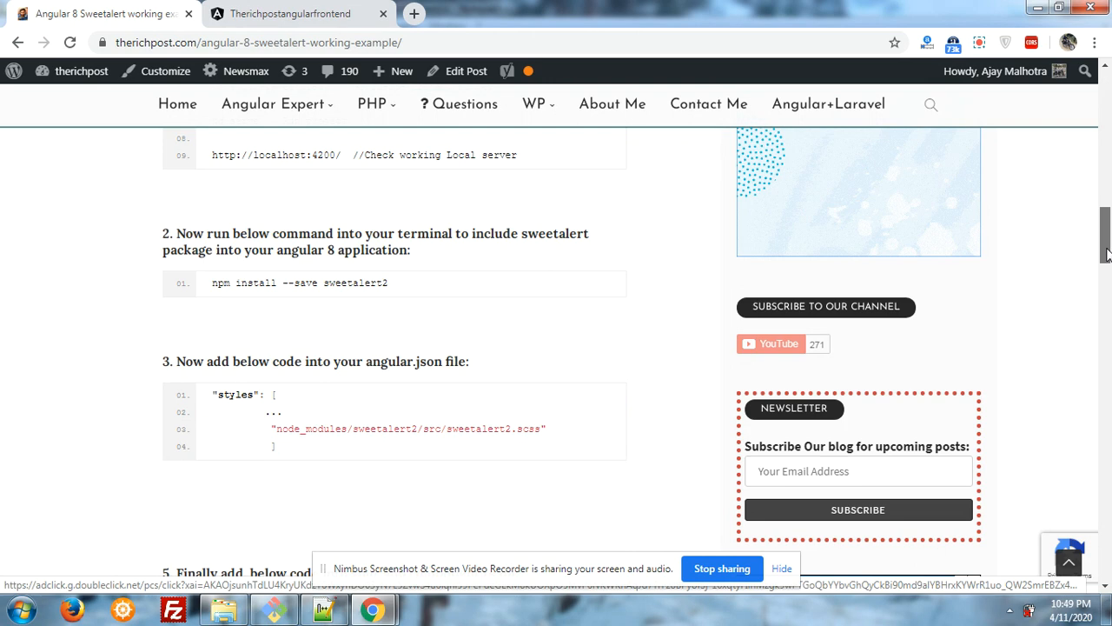
scroll(down, 3)
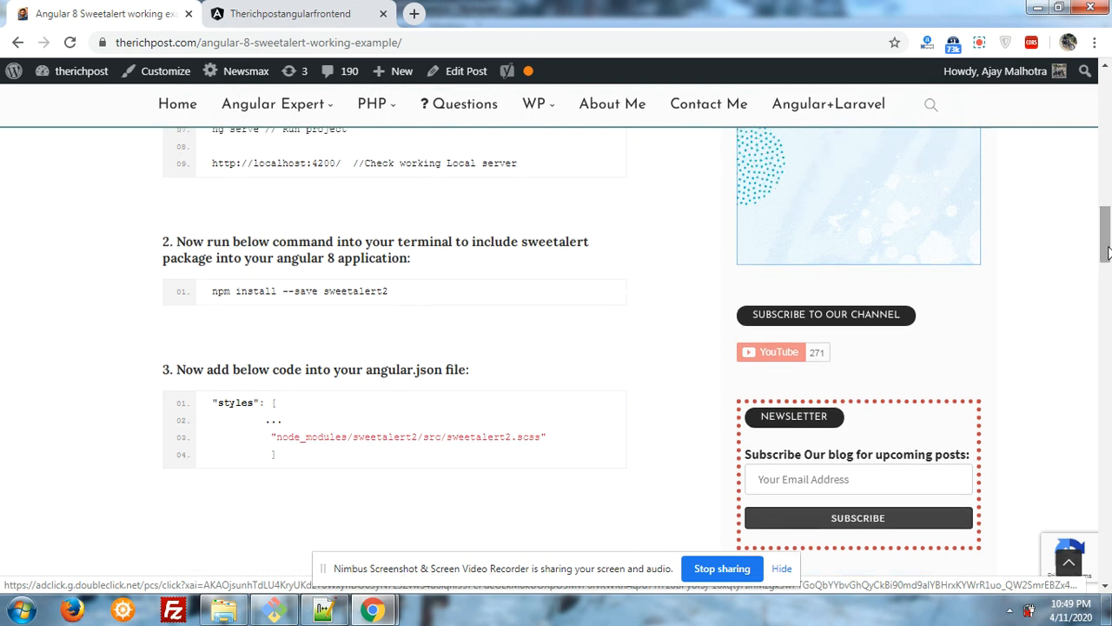
mouse_move(443, 291)
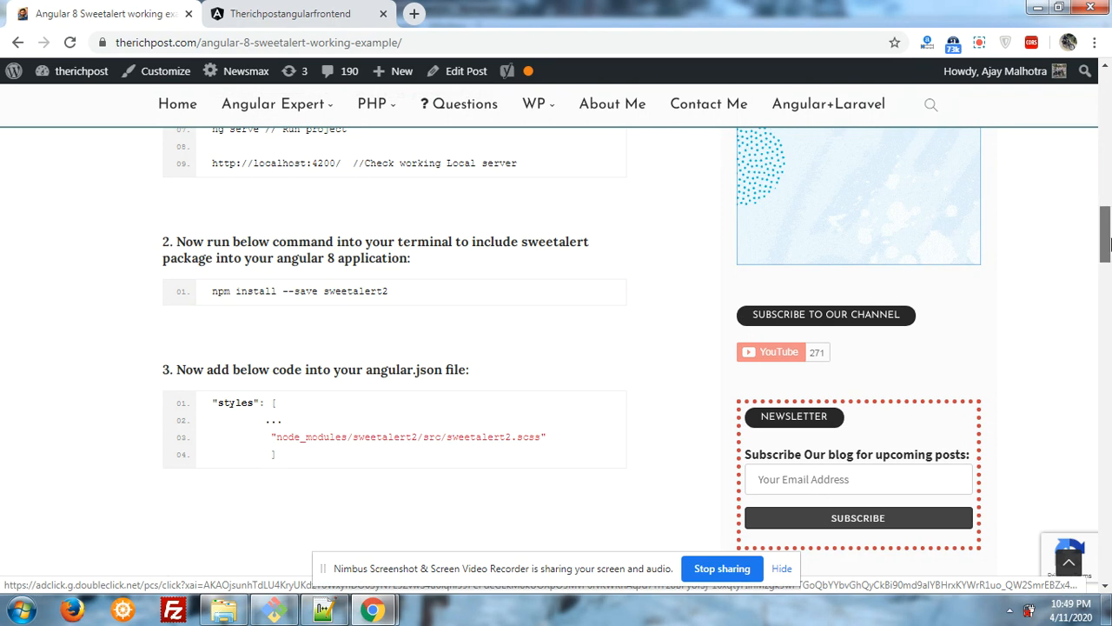
scroll(down, 3)
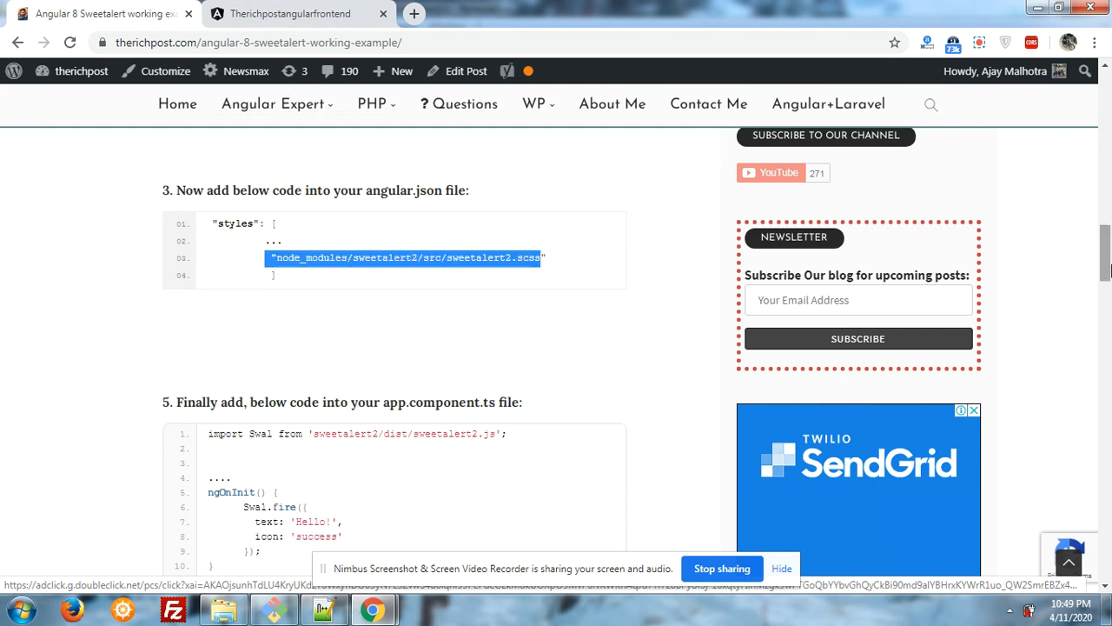
scroll(down, 3)
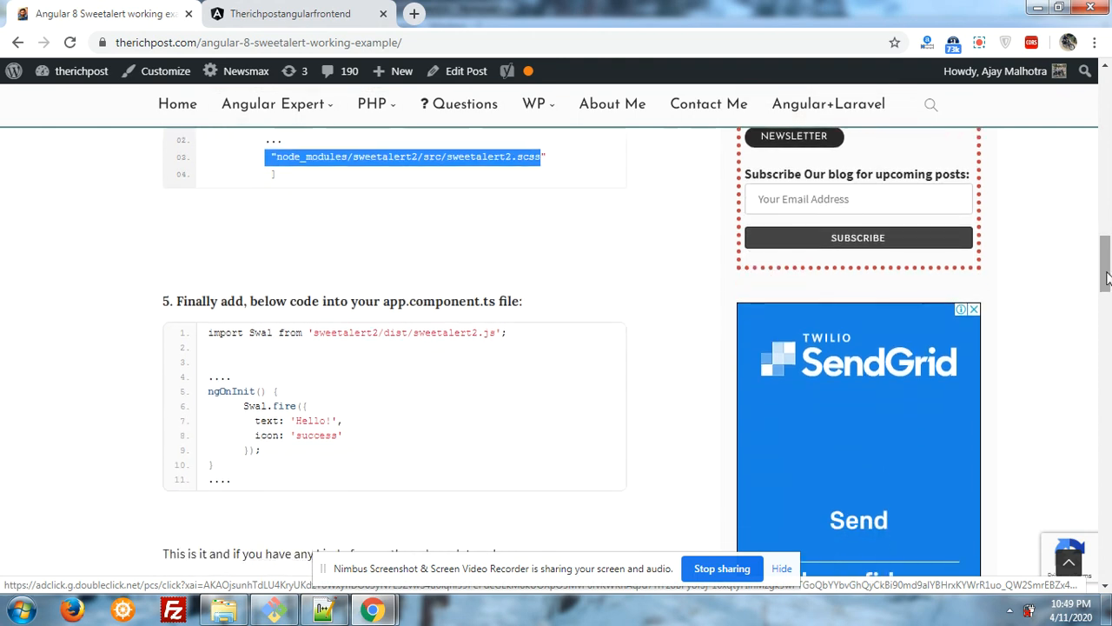
mouse_move(543, 362)
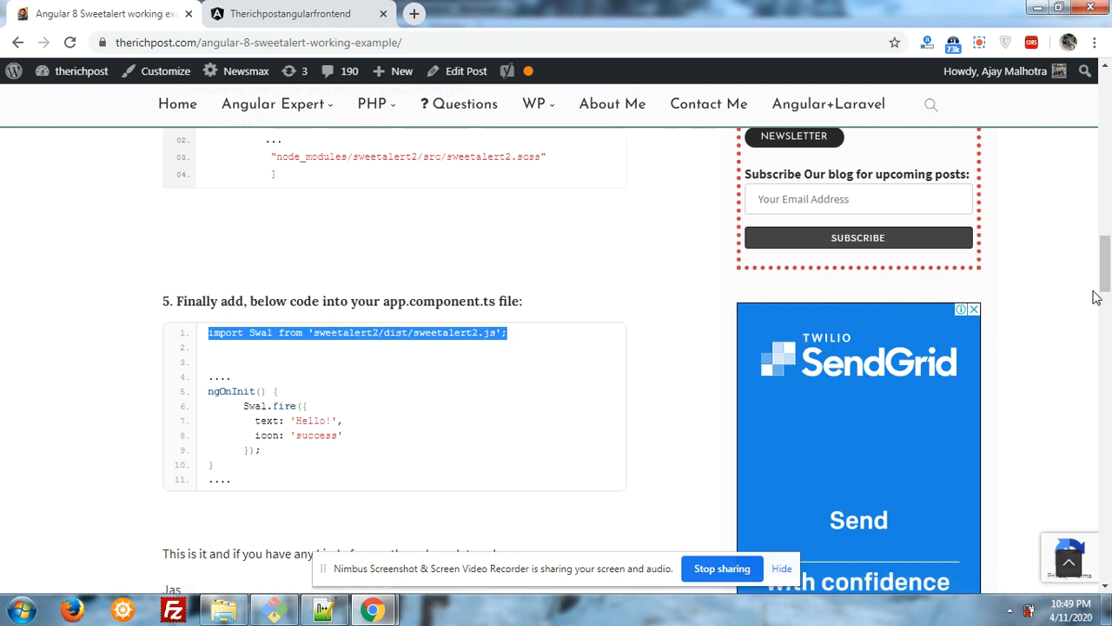
scroll(down, 3)
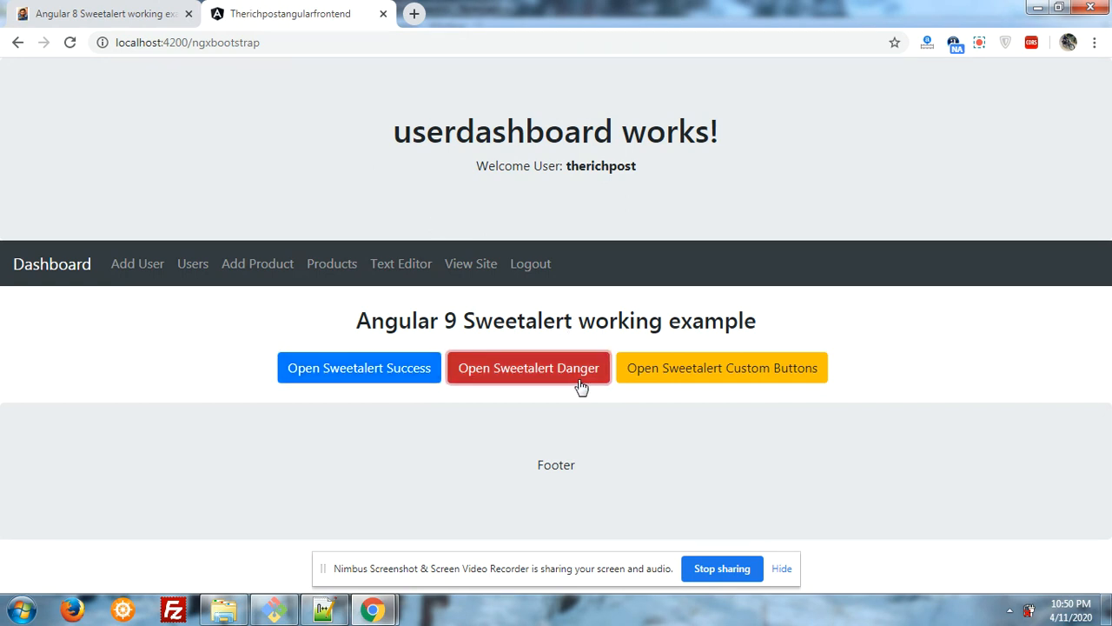
click(529, 367)
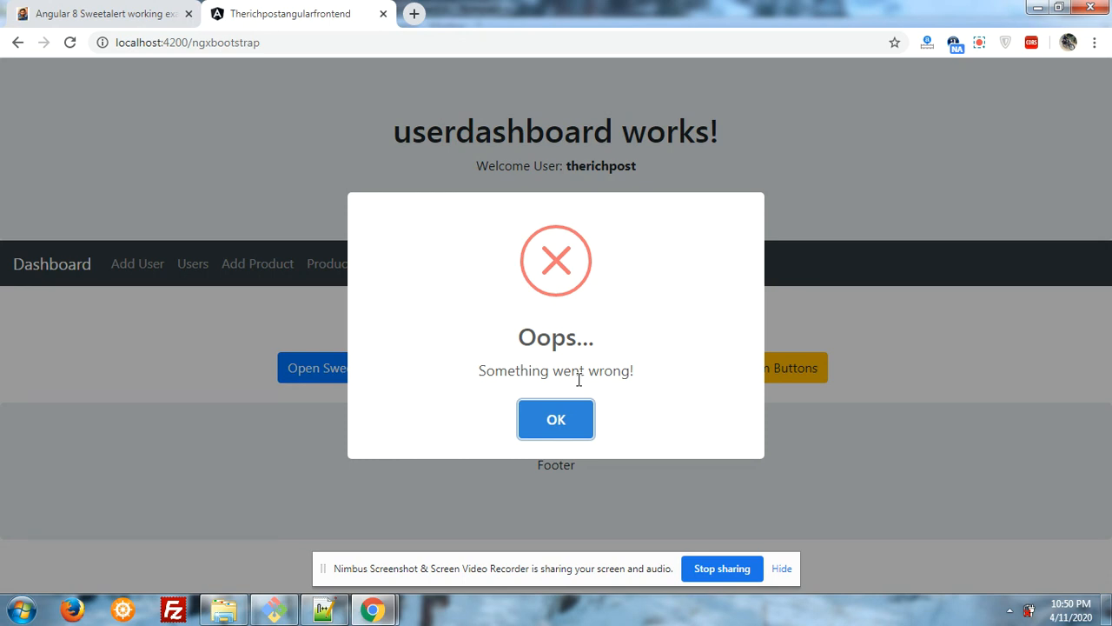
mouse_move(570, 337)
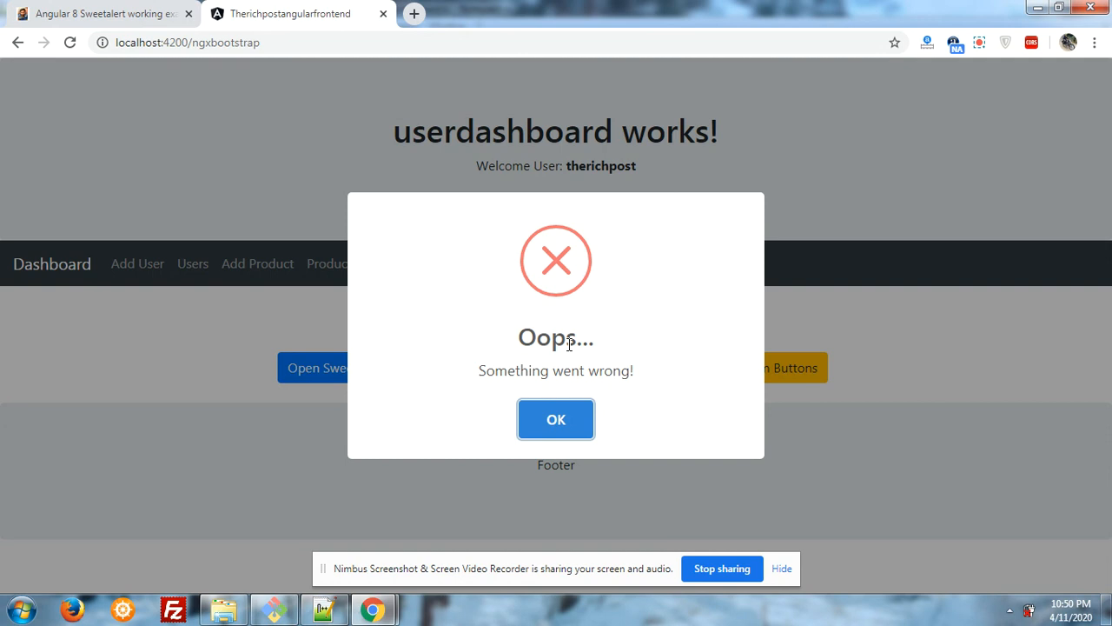
mouse_move(556, 396)
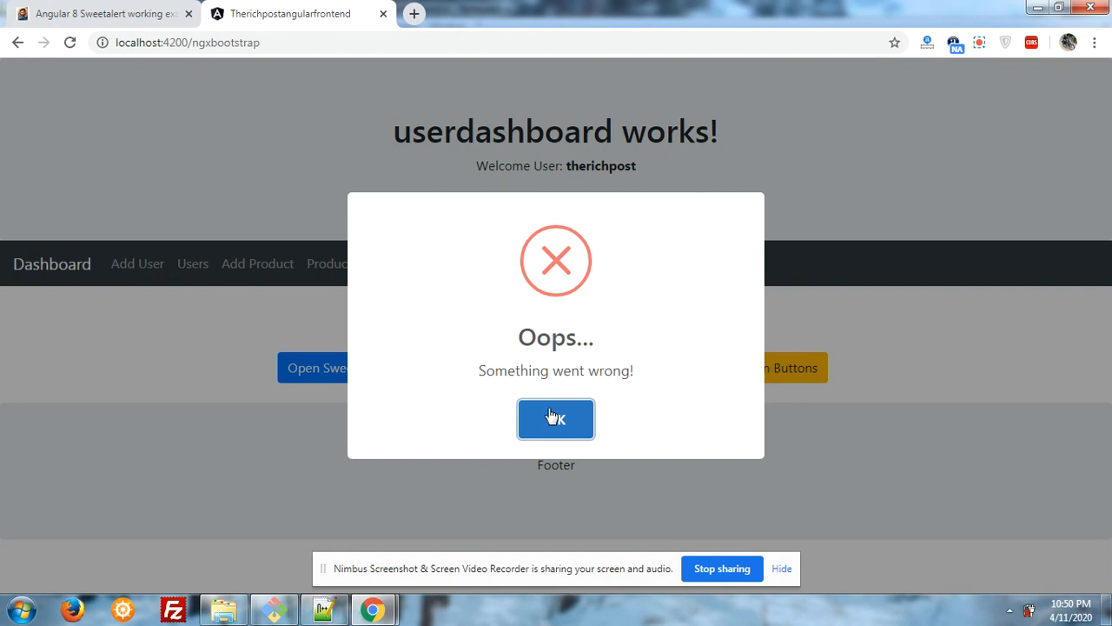
click(555, 419)
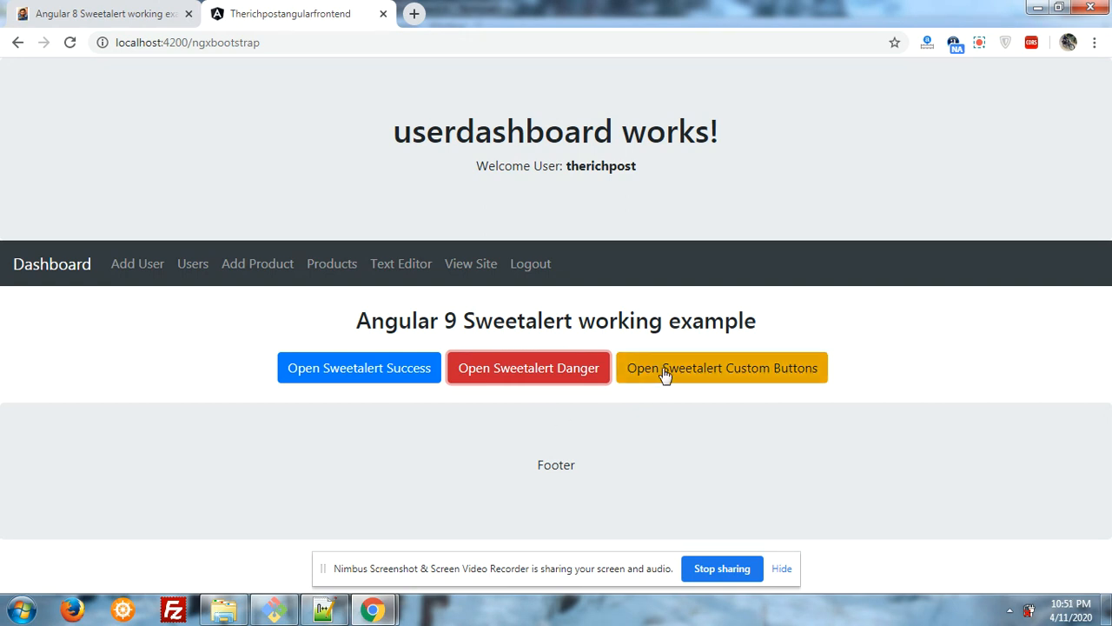
Answer 'Yes, delete it!' to get Deleted!, then 'No, keep it' to get Cancelled.
click(721, 368)
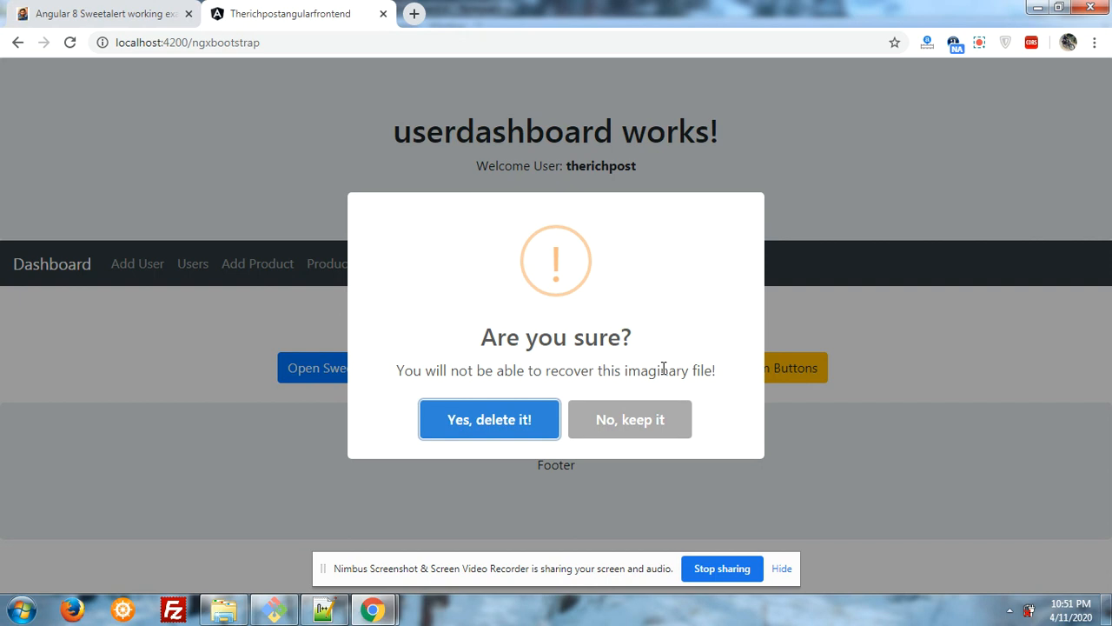
mouse_move(450, 368)
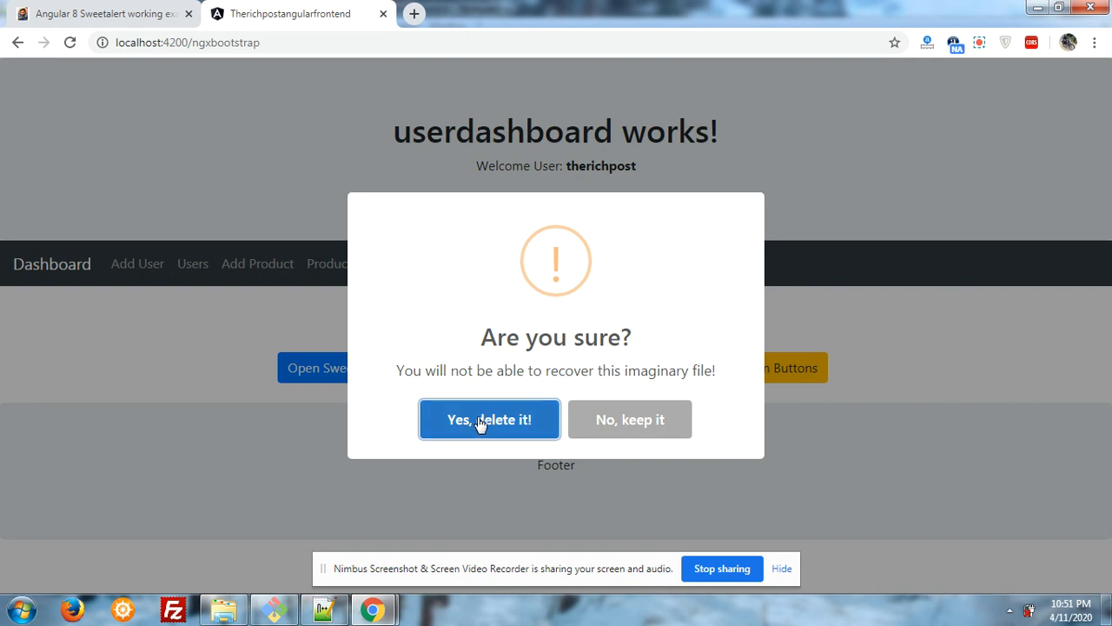
mouse_move(605, 412)
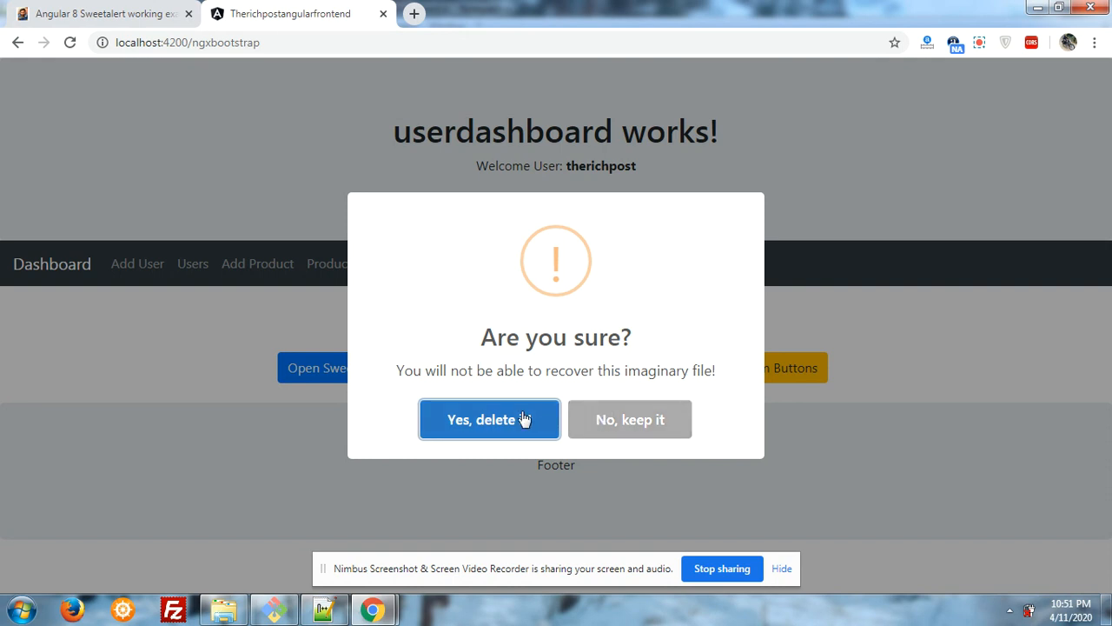
click(488, 419)
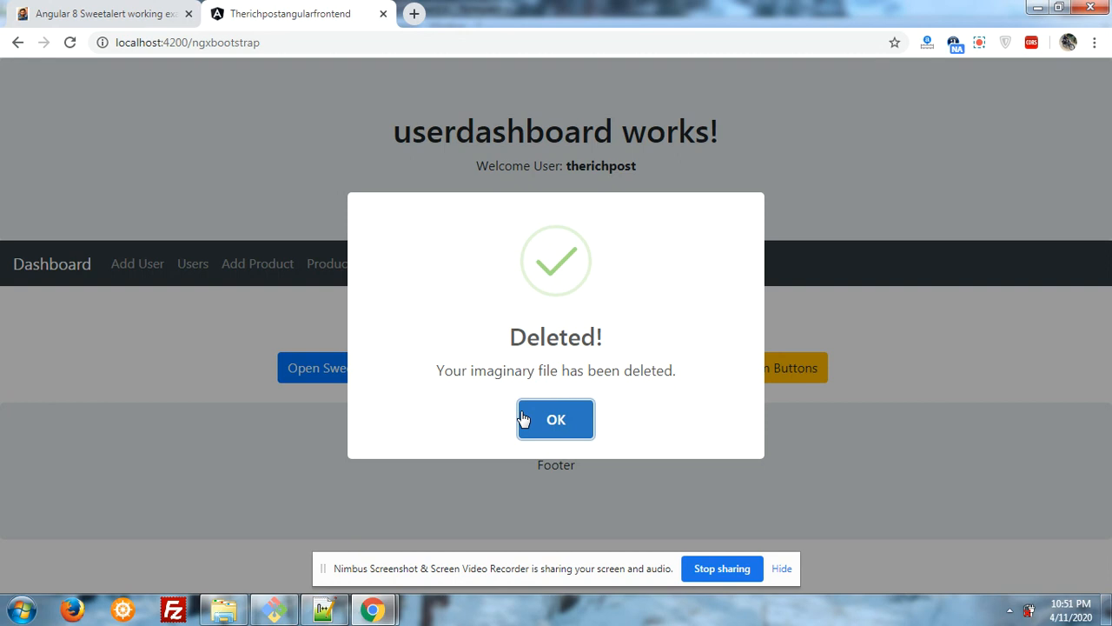
click(555, 418)
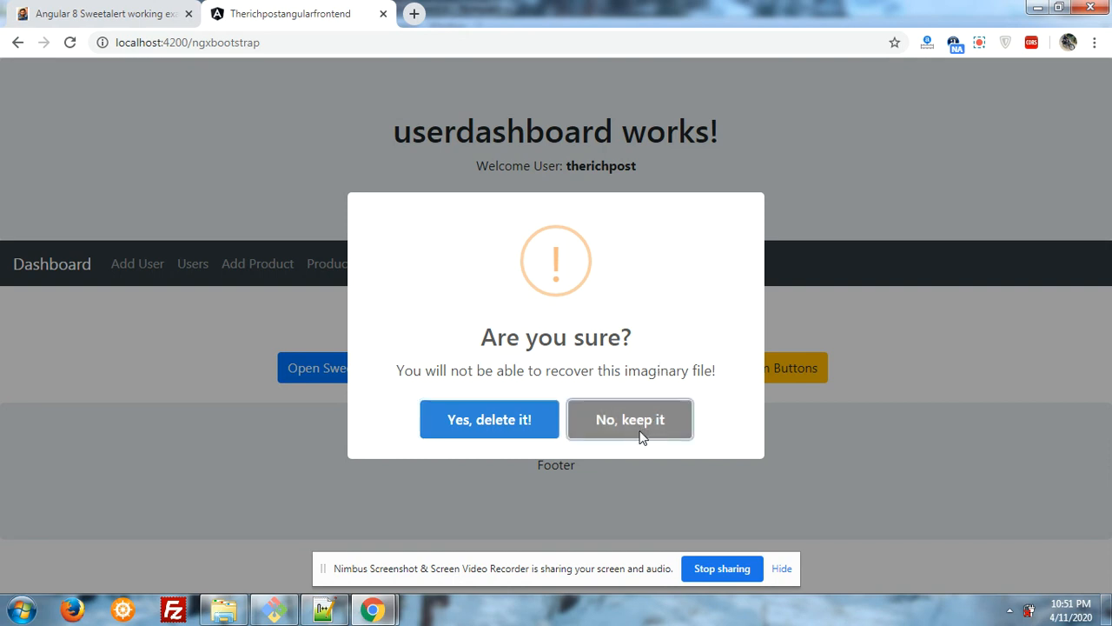
click(630, 420)
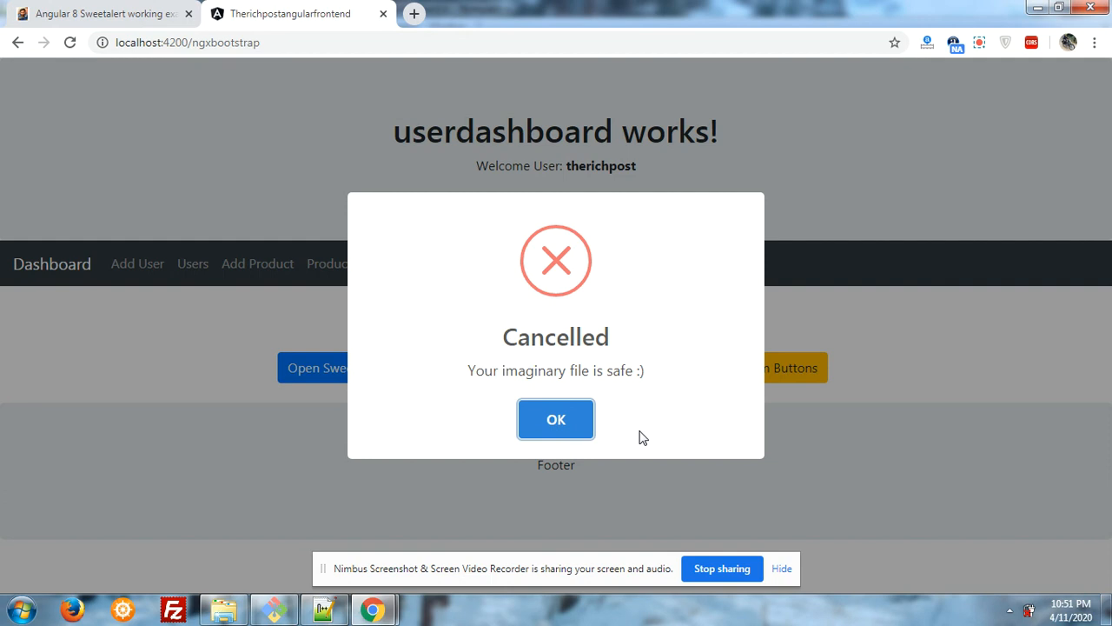